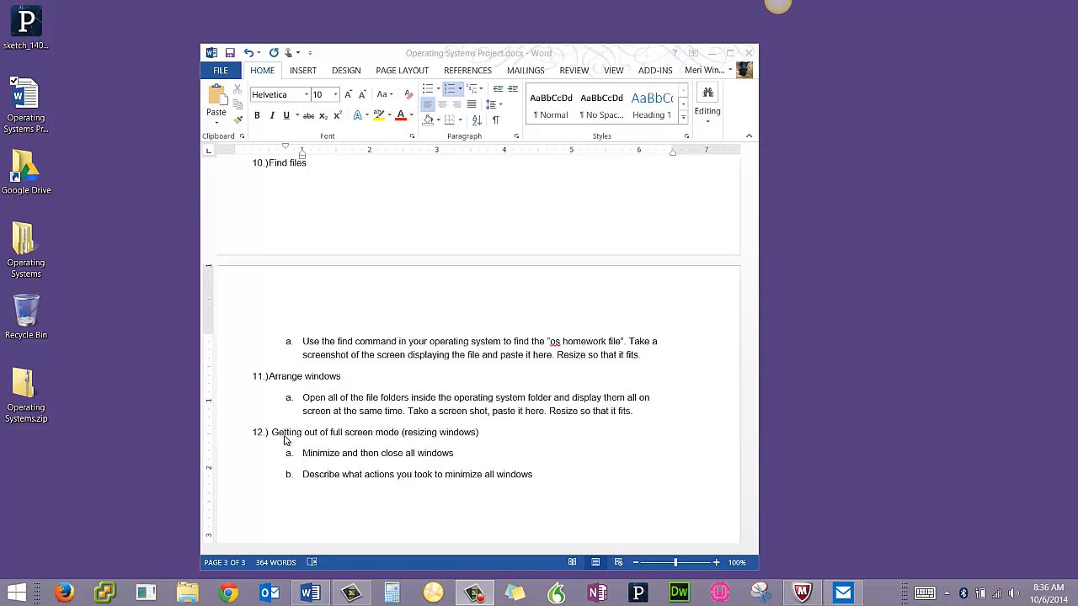
pyautogui.moveTo(54, 577)
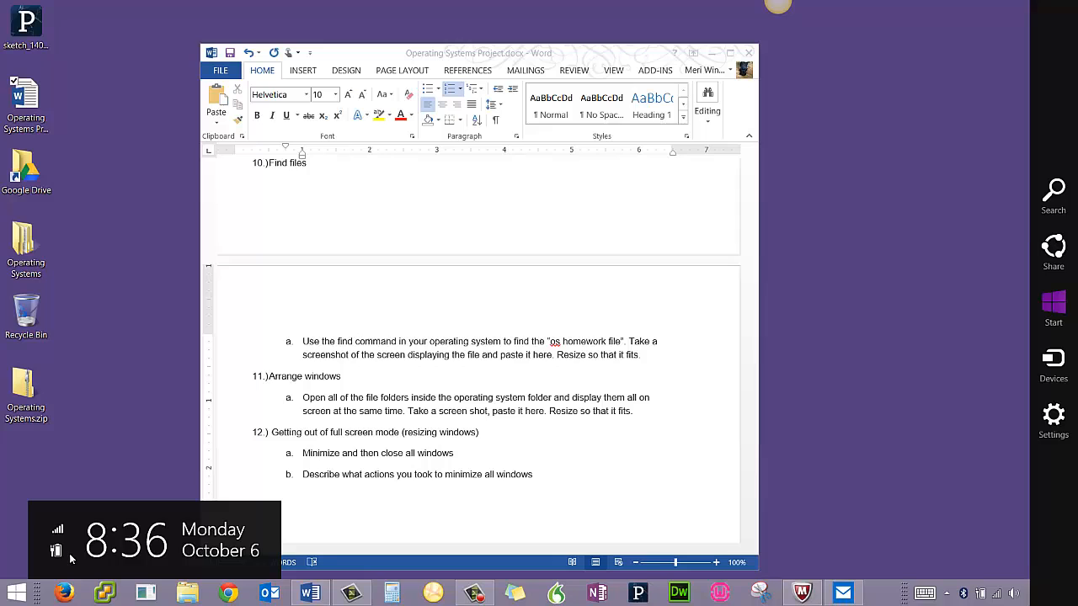
# - Open File Explorer and run a This PC search for the suggested 'os homework file'
pyautogui.click(1053, 195)
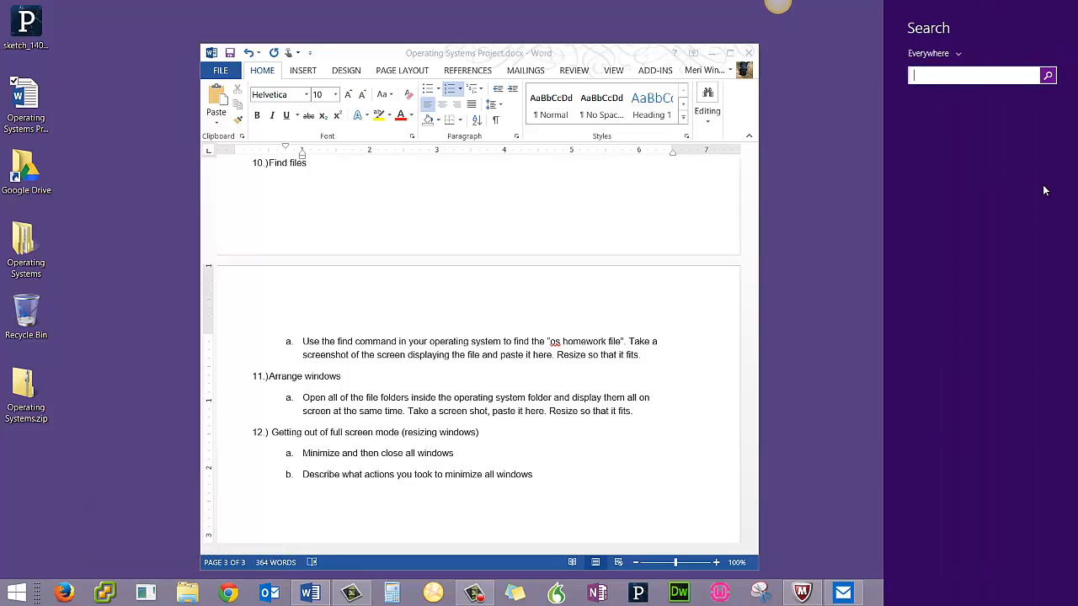
pyautogui.write('os')
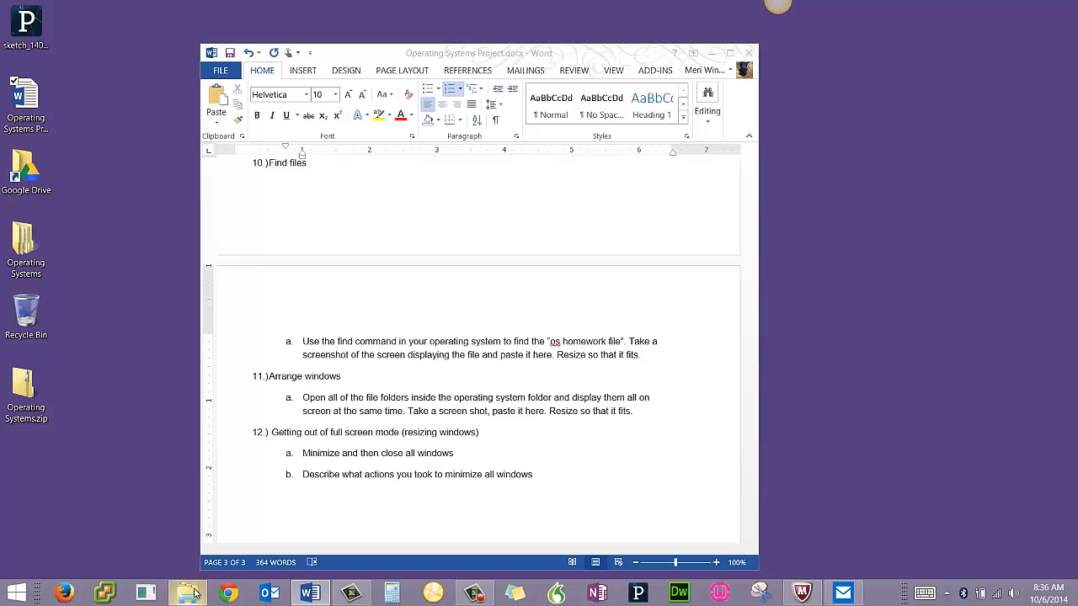
pyautogui.click(187, 592)
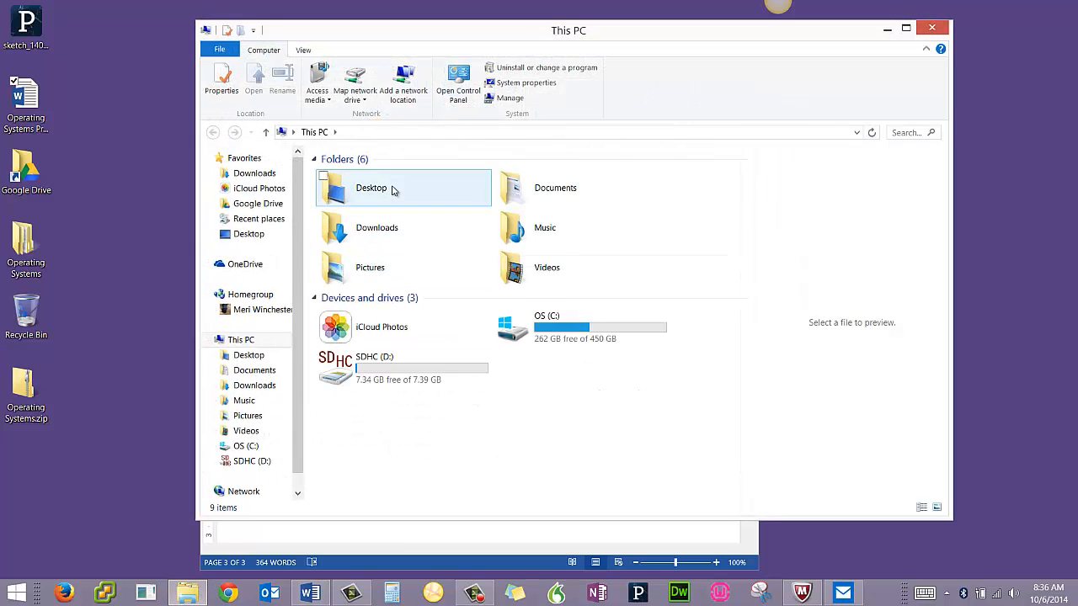
pyautogui.click(371, 188)
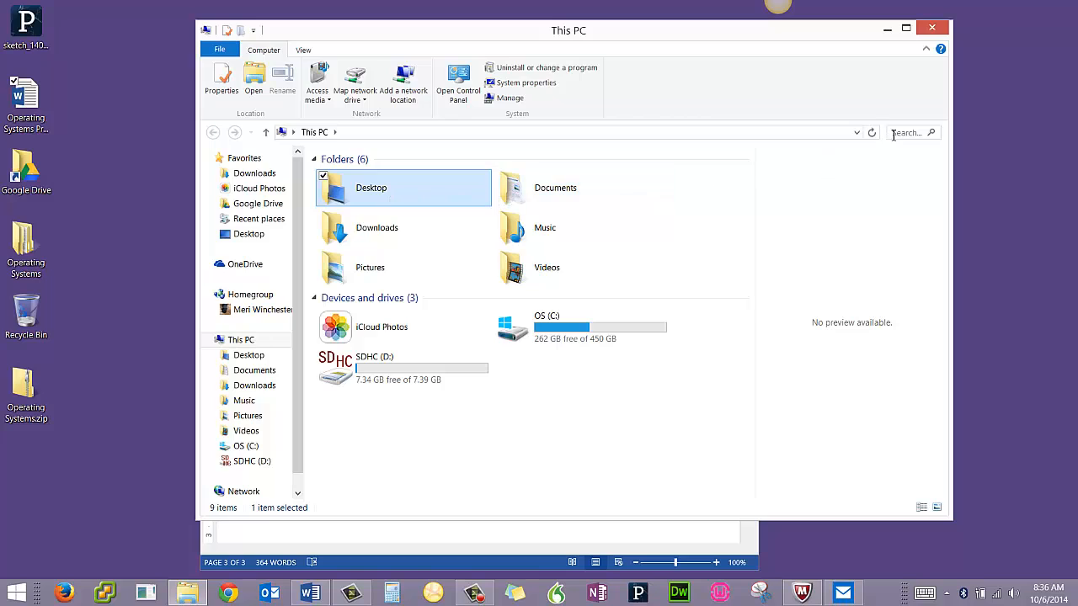
pyautogui.click(905, 132)
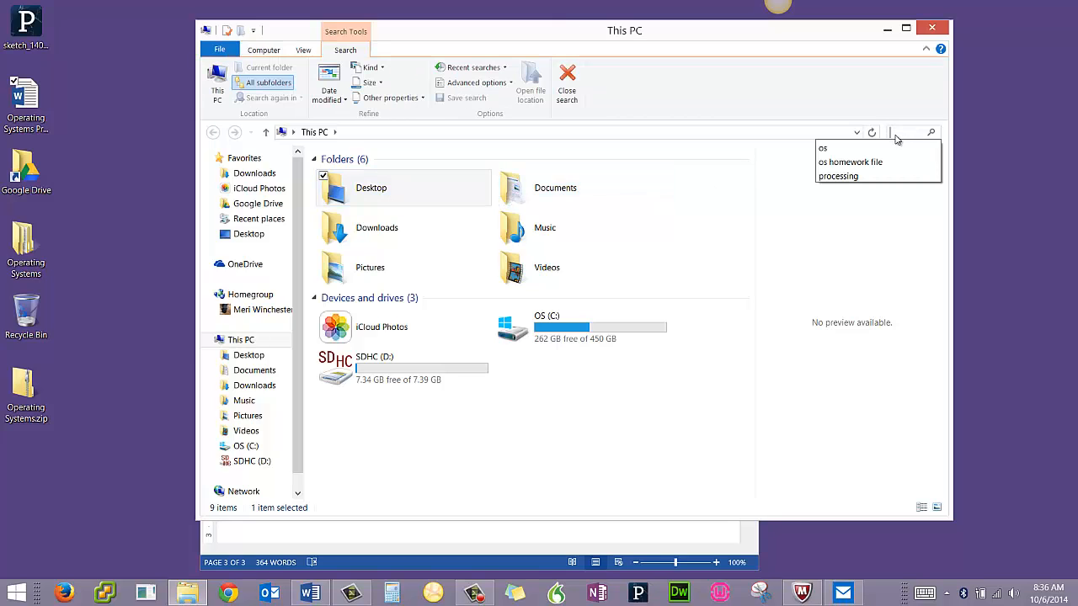
pyautogui.click(850, 161)
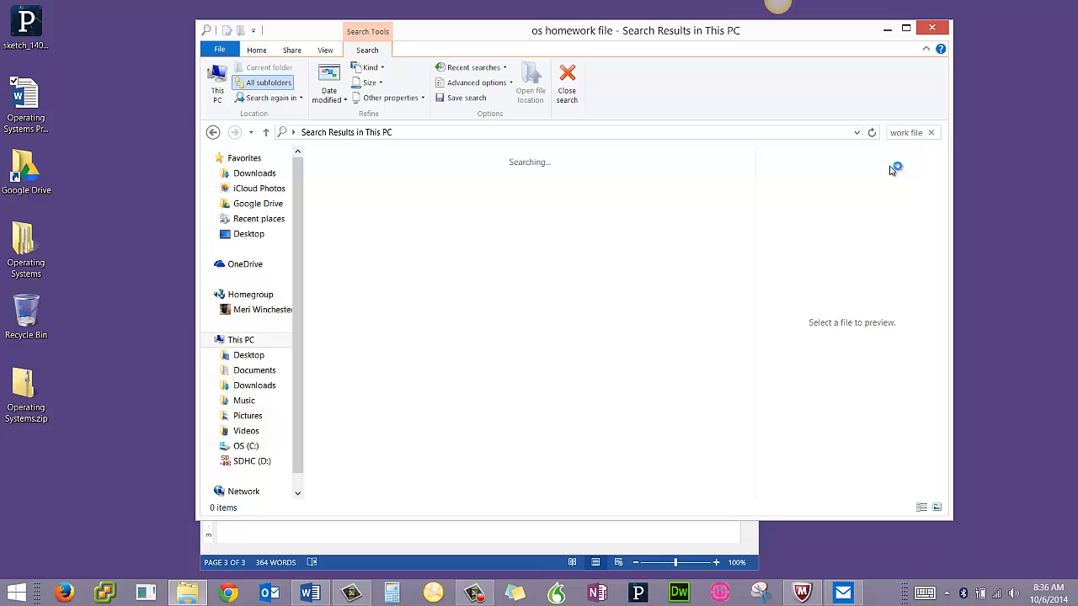
pyautogui.moveTo(606, 162)
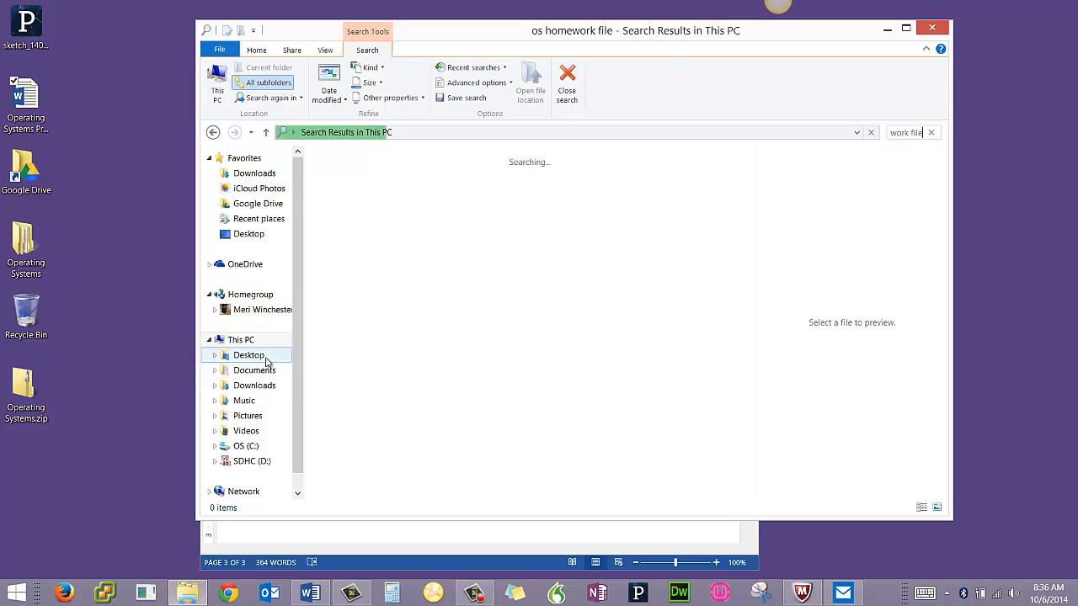
# - Rescope the search to Desktop for 'os homework file', surfacing os homework file.docx
pyautogui.click(248, 354)
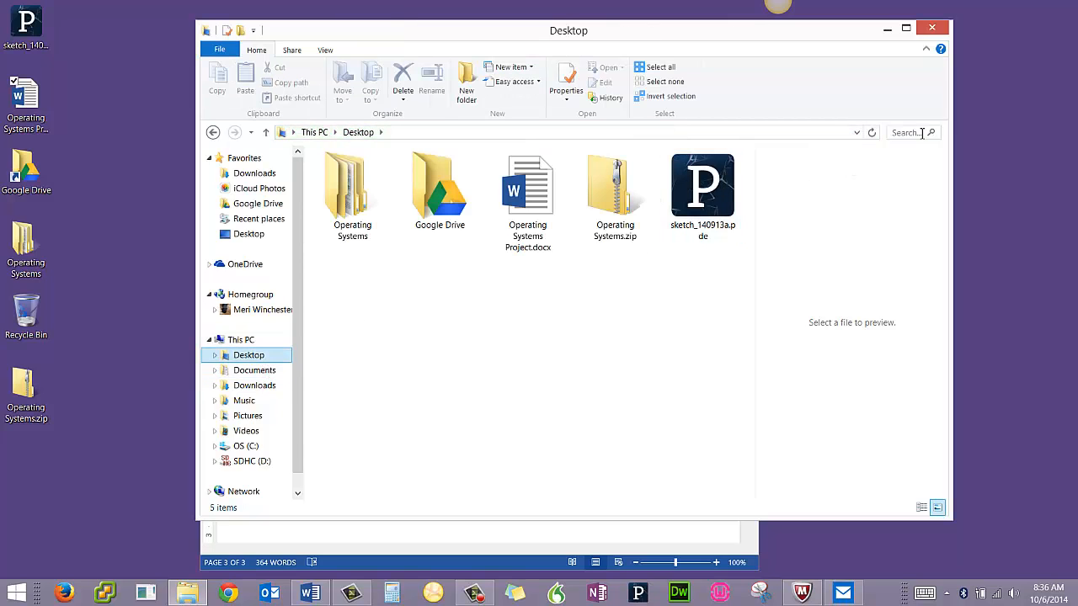
pyautogui.write('work file')
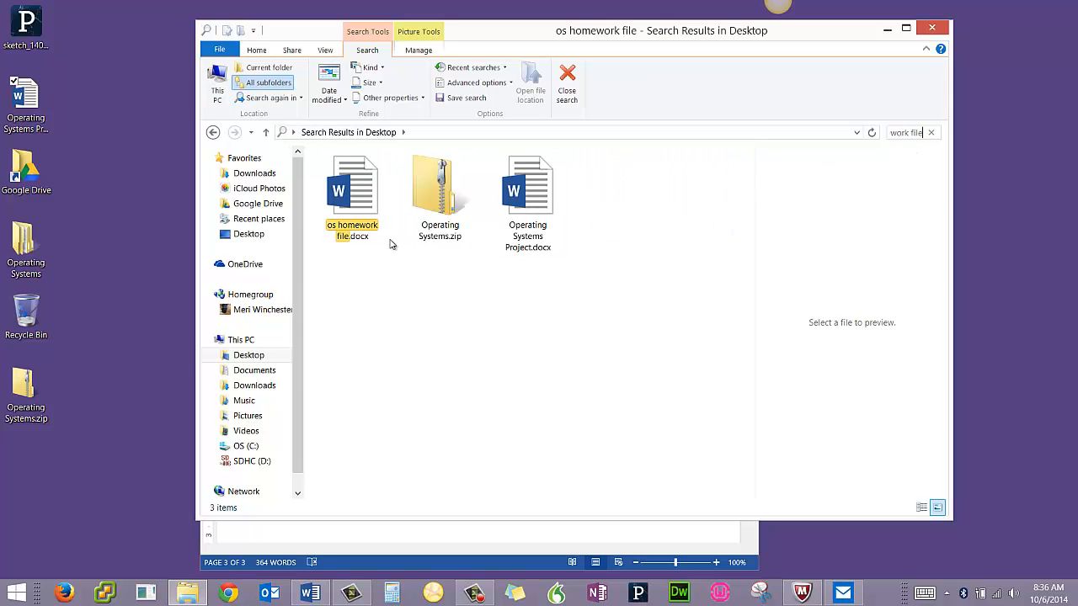
pyautogui.moveTo(329, 81)
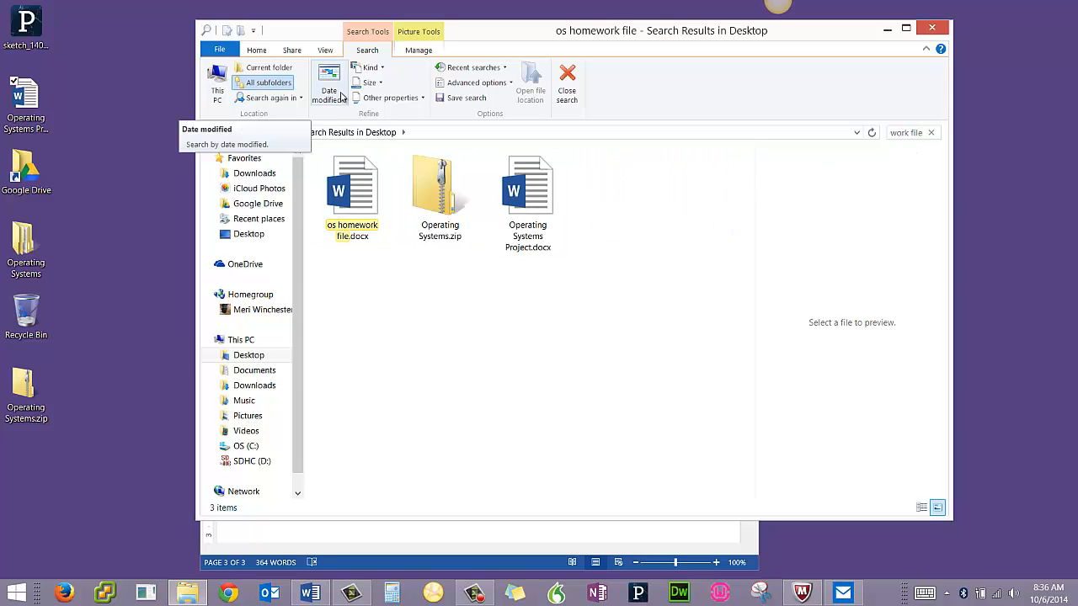
pyautogui.click(329, 84)
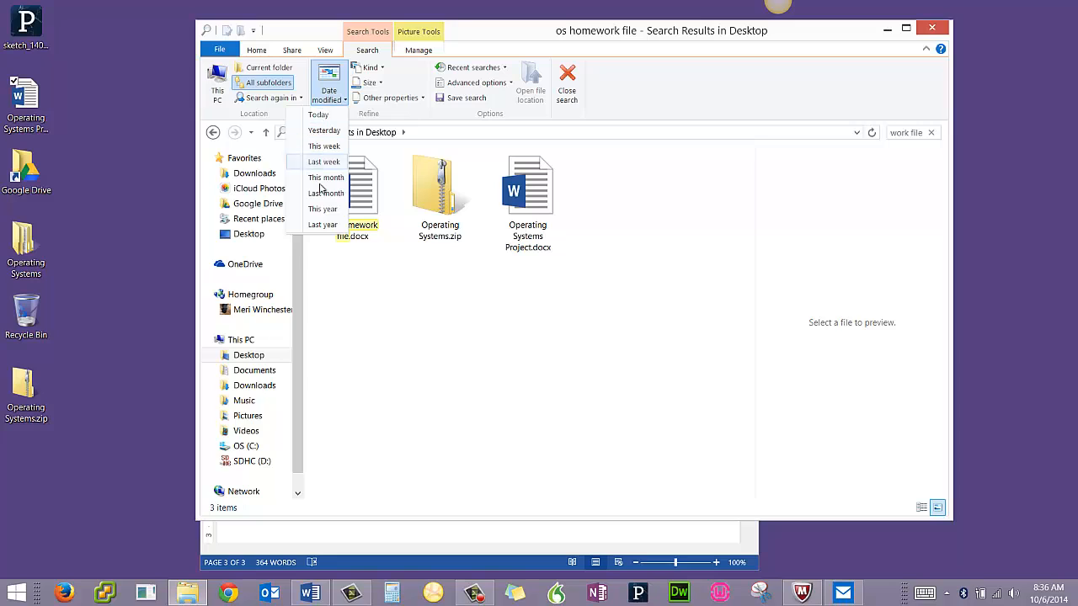
pyautogui.moveTo(323, 224)
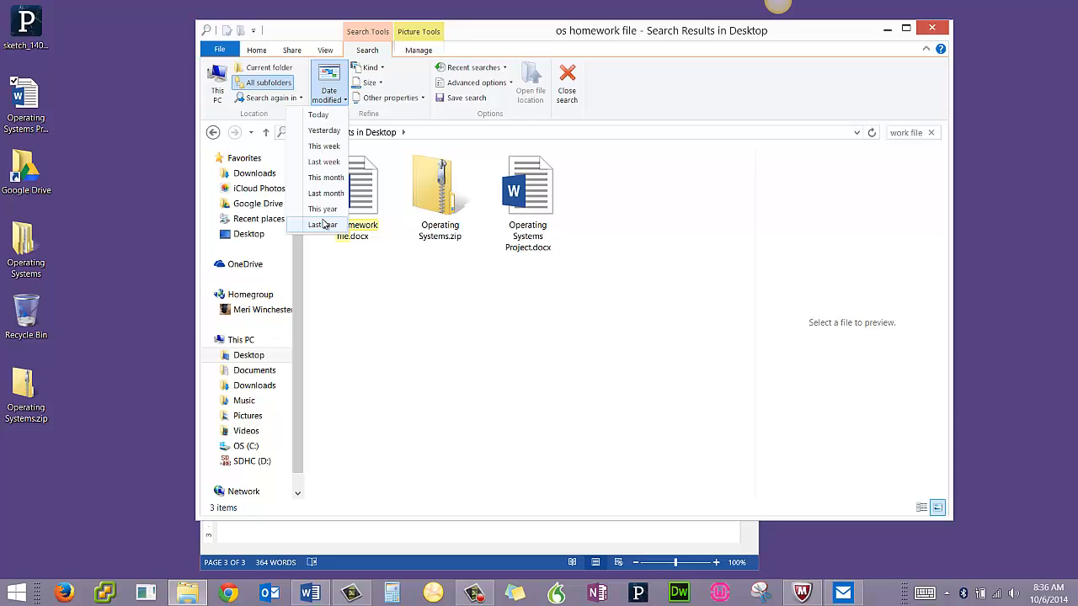
pyautogui.moveTo(322, 208)
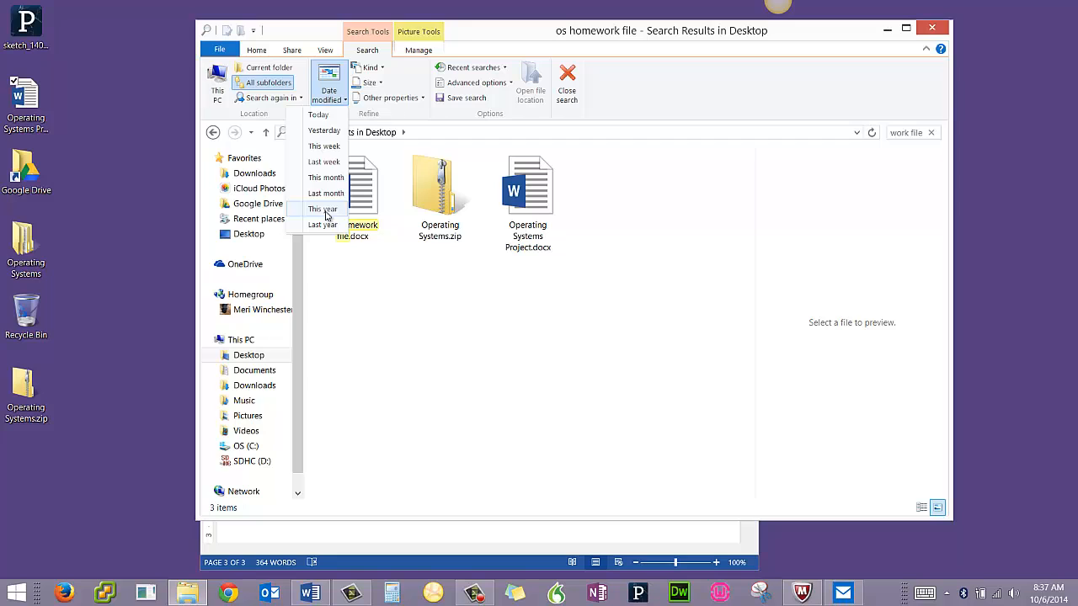
pyautogui.click(467, 266)
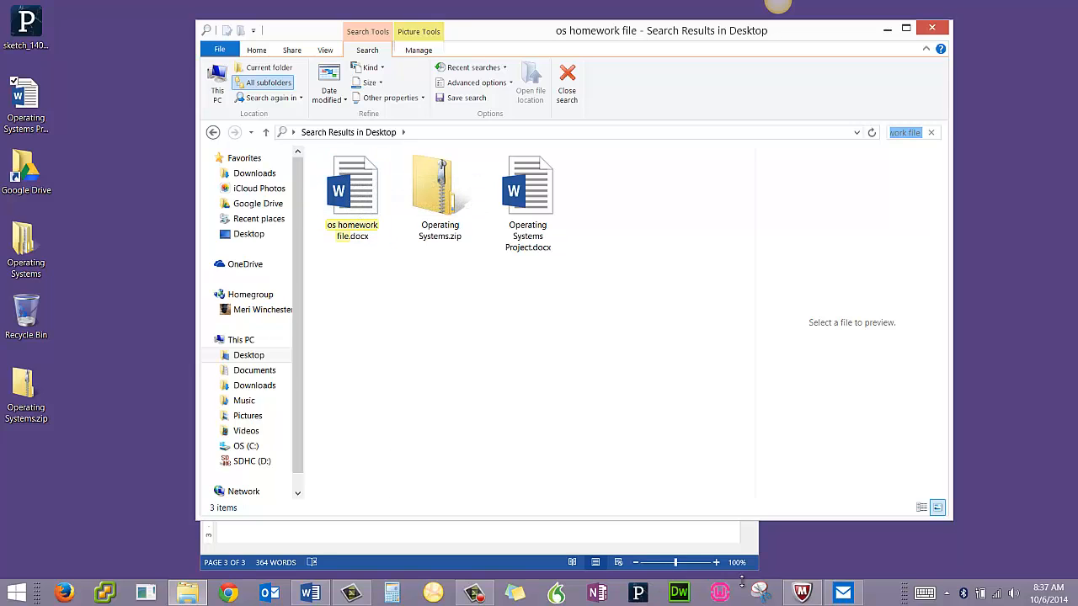
# - Snip the Desktop search results and paste the screenshot under step 10a in Word
pyautogui.click(758, 591)
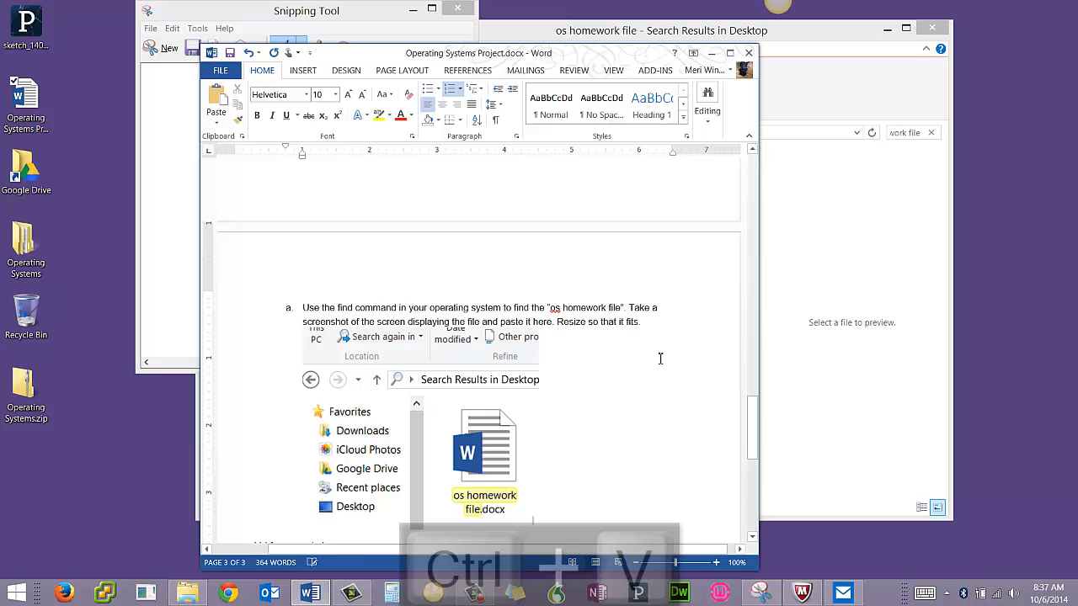
pyautogui.press('ctrl+v')
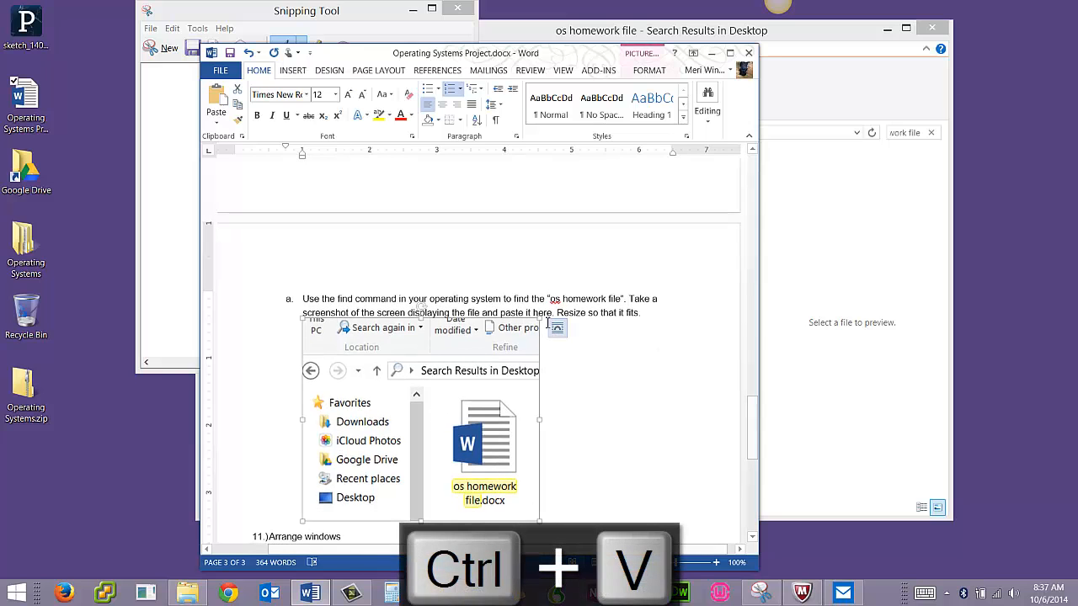